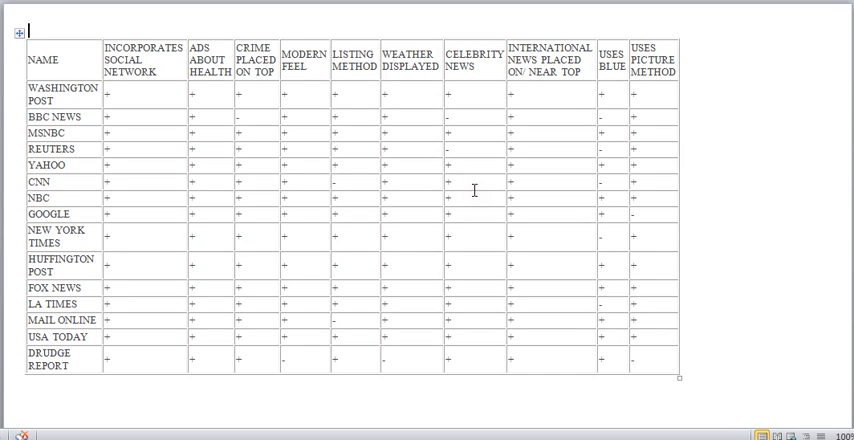
pyautogui.moveTo(656, 162)
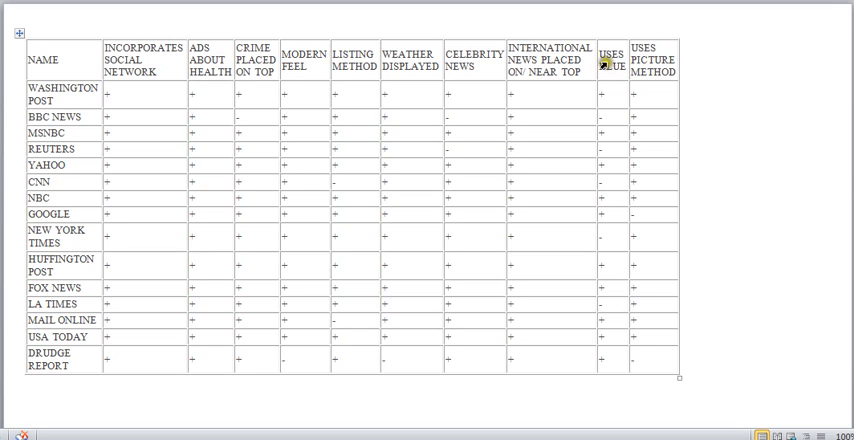
pyautogui.moveTo(184, 62)
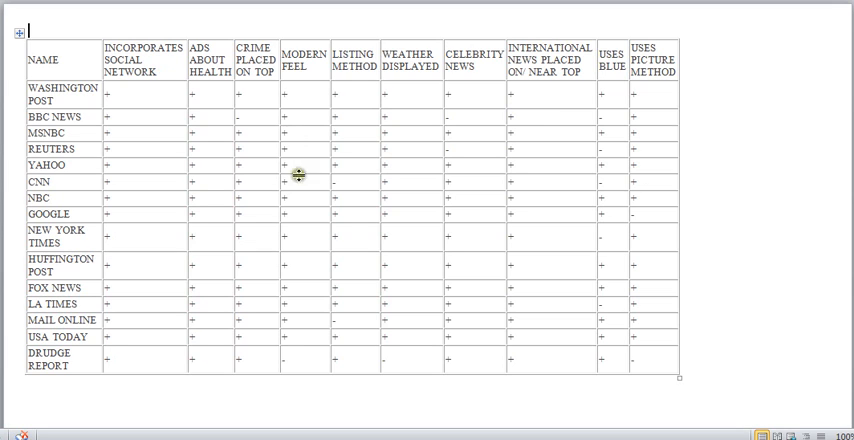
pyautogui.moveTo(422, 180)
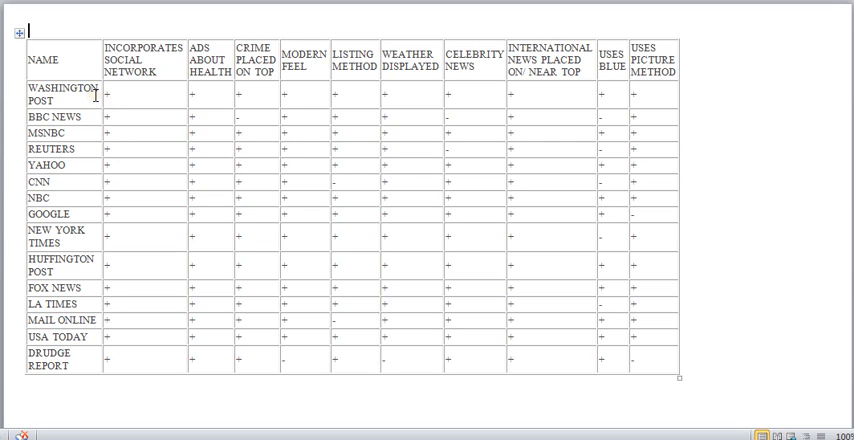
pyautogui.moveTo(338, 256)
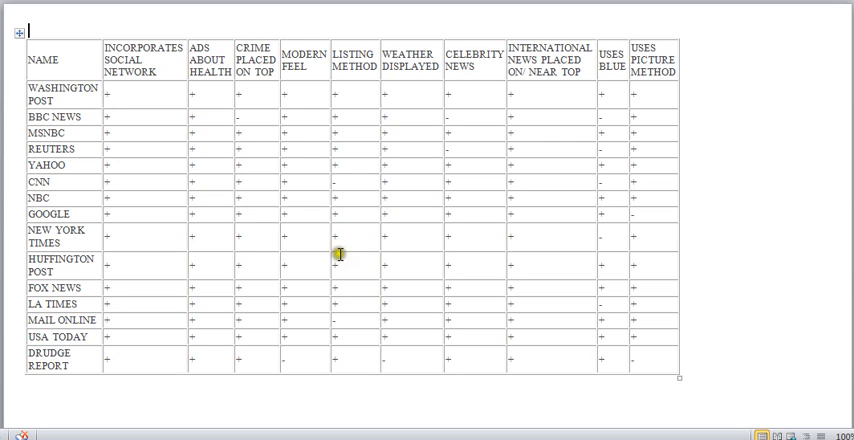
pyautogui.moveTo(348, 296)
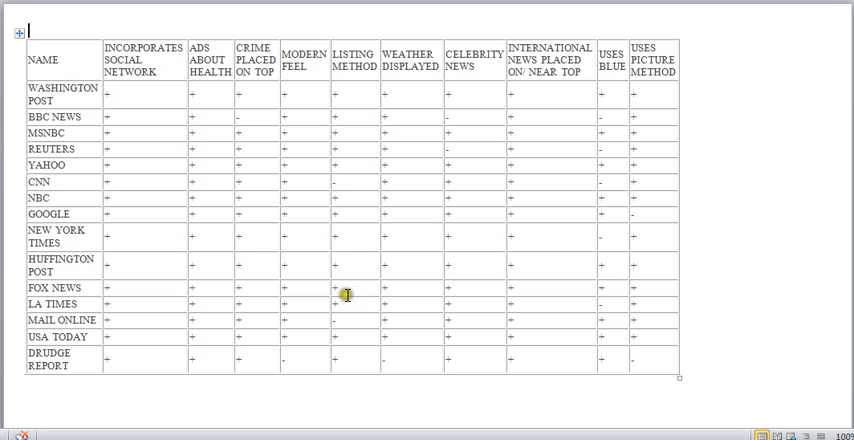
pyautogui.moveTo(588, 378)
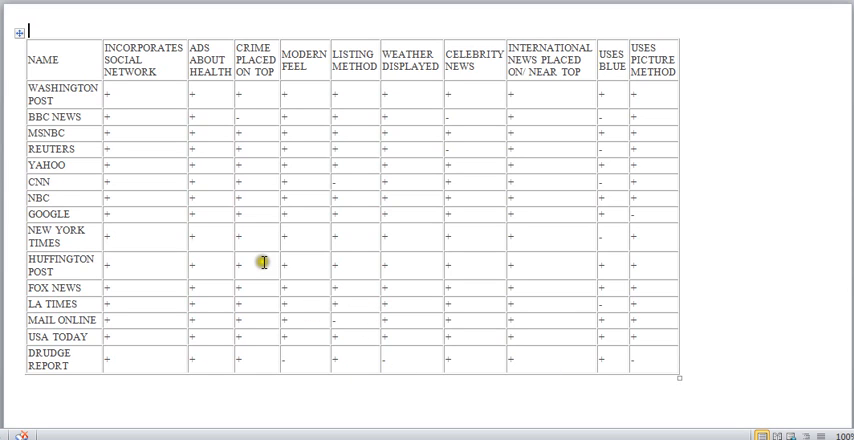
pyautogui.moveTo(130, 64)
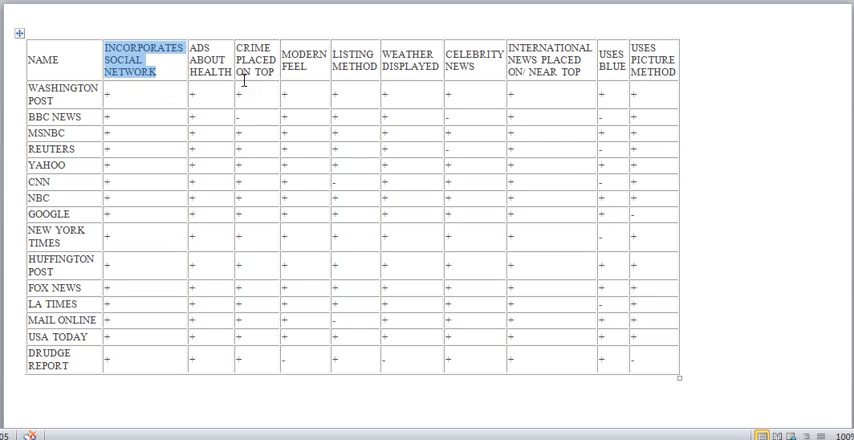
pyautogui.moveTo(476, 172)
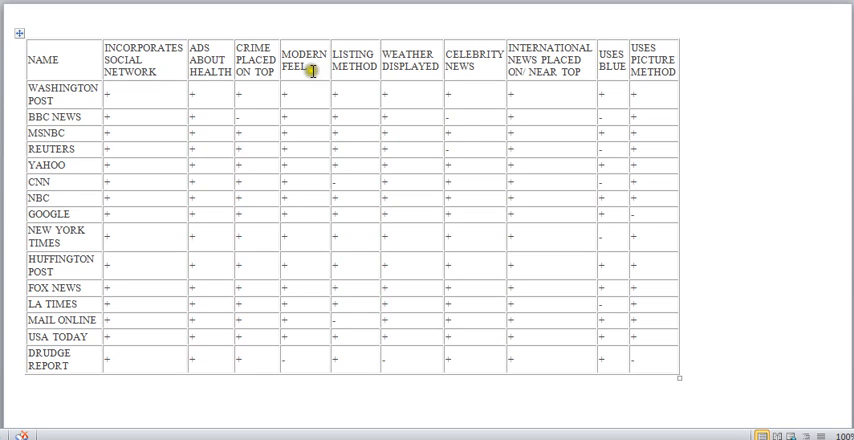
pyautogui.moveTo(588, 116)
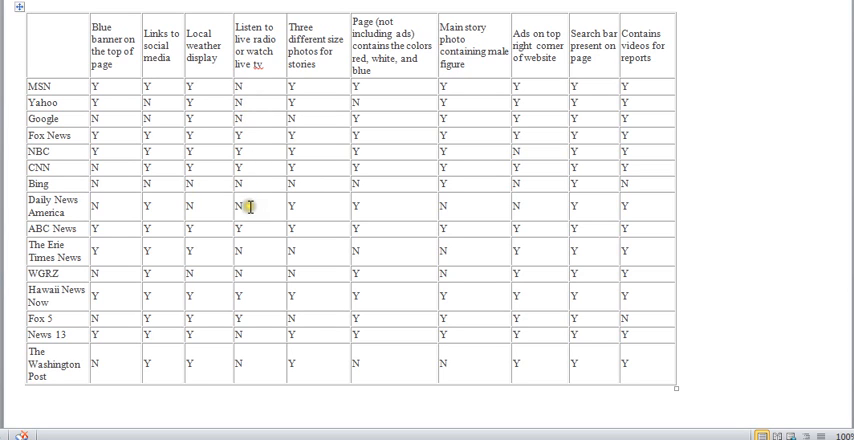
# - Switch to the next student's Y/N document and select the Blue banner column
pyautogui.moveTo(258, 44); pyautogui.dragTo(258, 180)
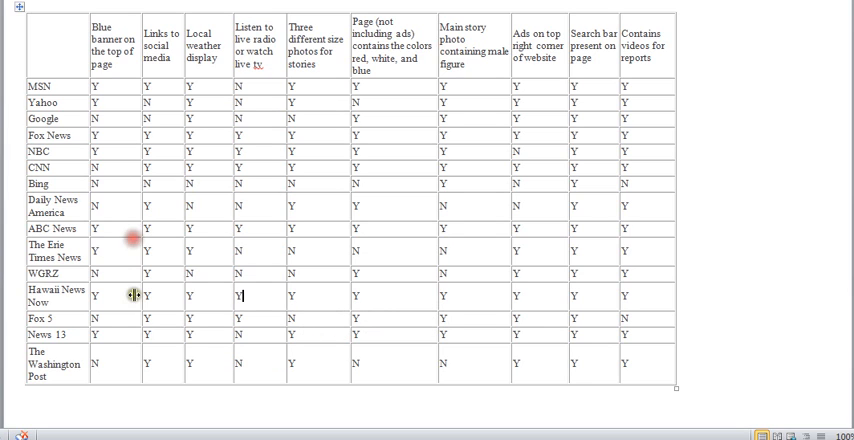
pyautogui.click(60, 364)
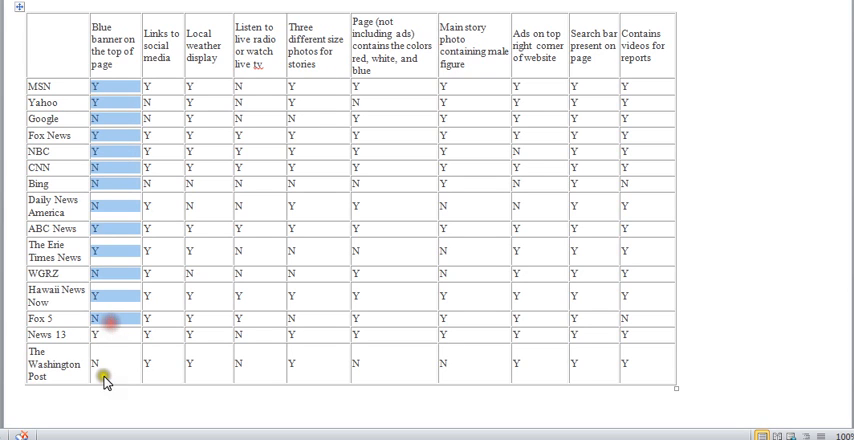
pyautogui.click(104, 380)
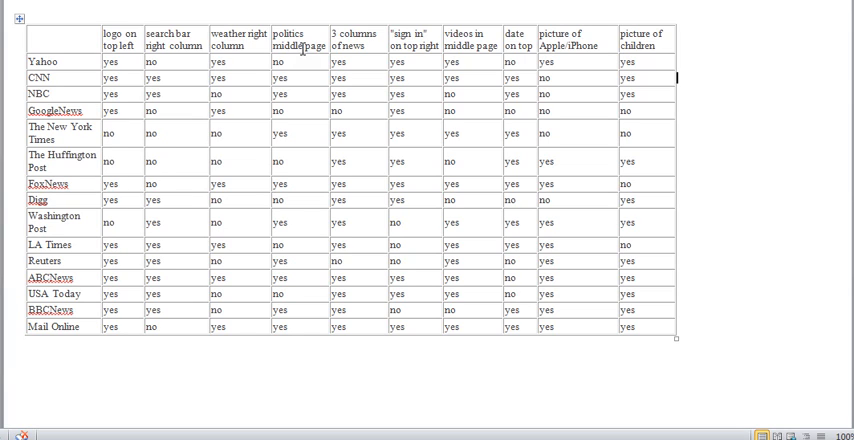
pyautogui.moveTo(362, 50)
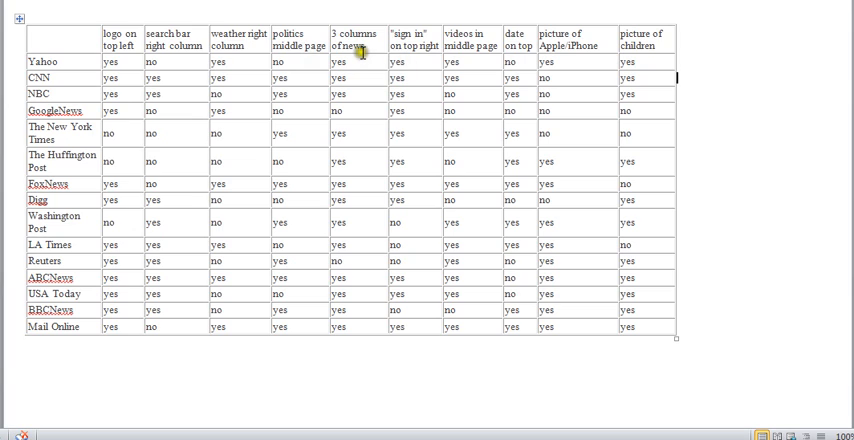
pyautogui.moveTo(312, 78)
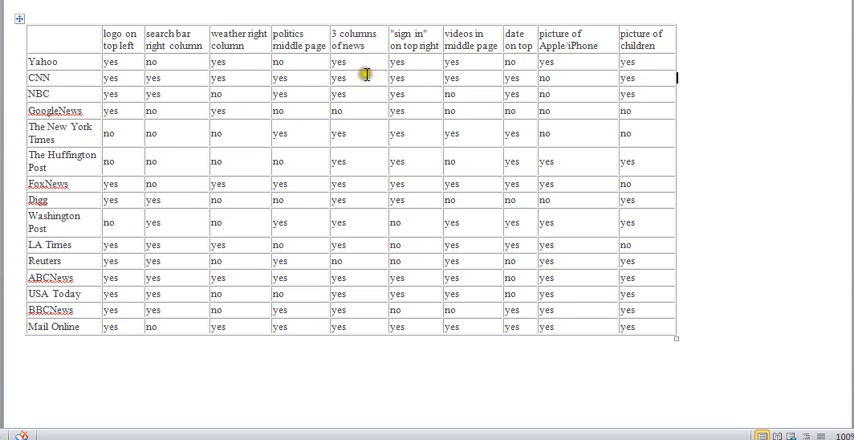
pyautogui.moveTo(422, 248)
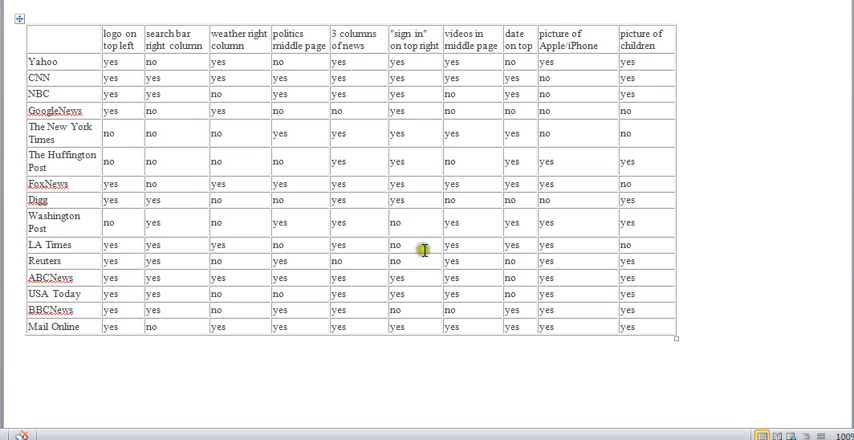
pyautogui.moveTo(480, 118)
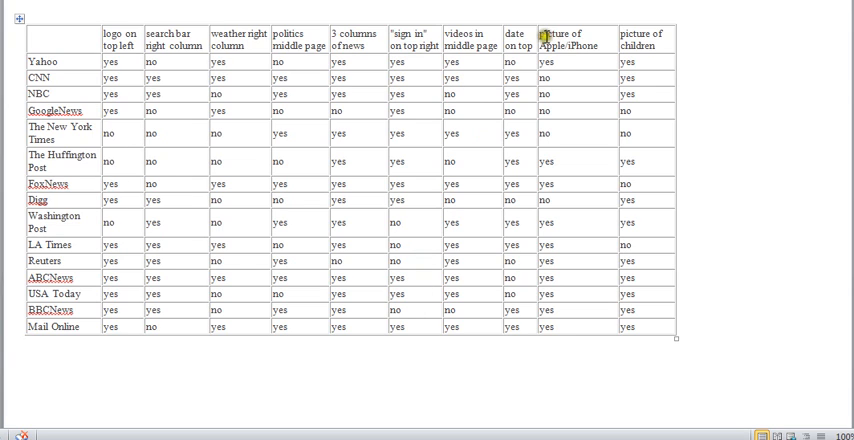
pyautogui.click(576, 40)
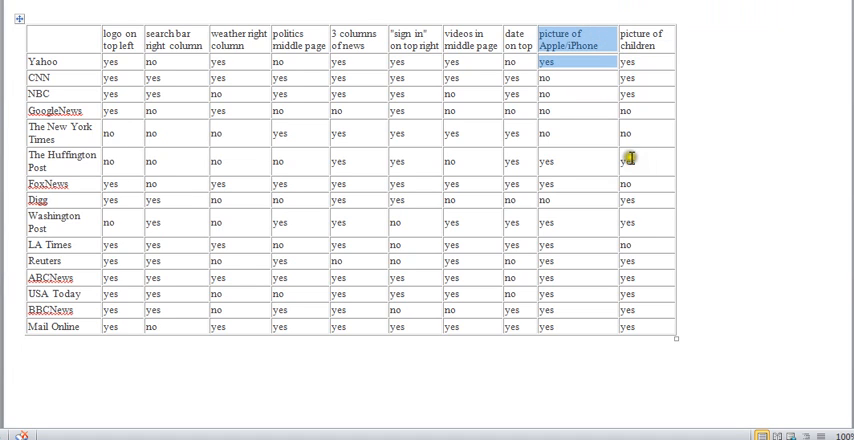
pyautogui.moveTo(632, 262)
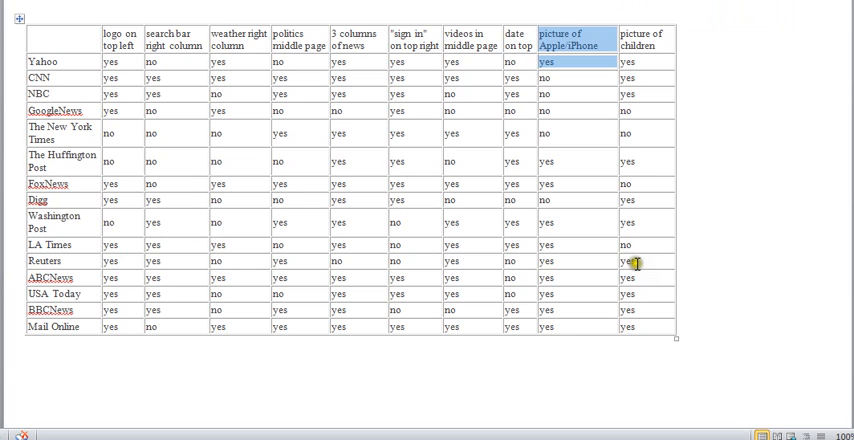
pyautogui.moveTo(548, 148)
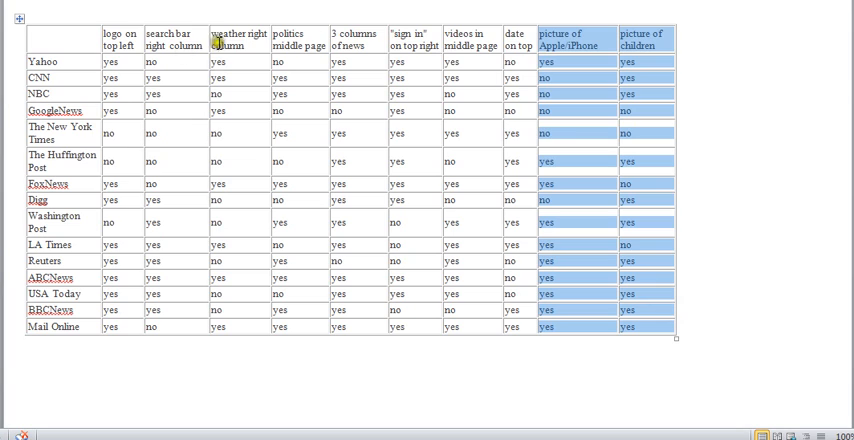
pyautogui.moveTo(264, 84)
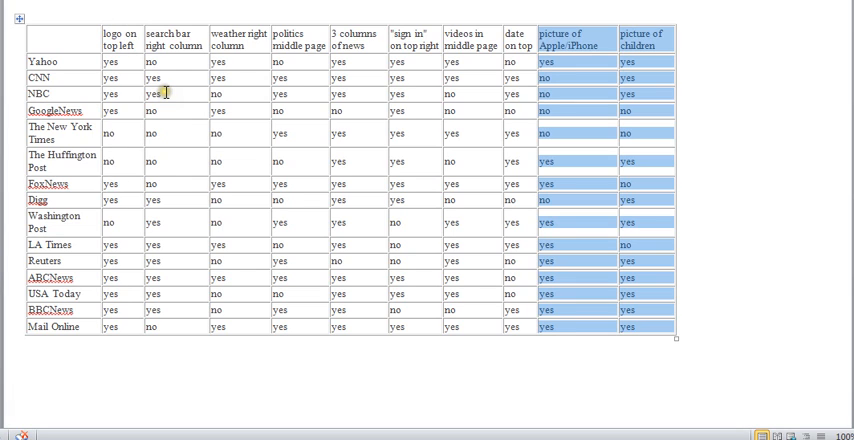
pyautogui.moveTo(590, 168)
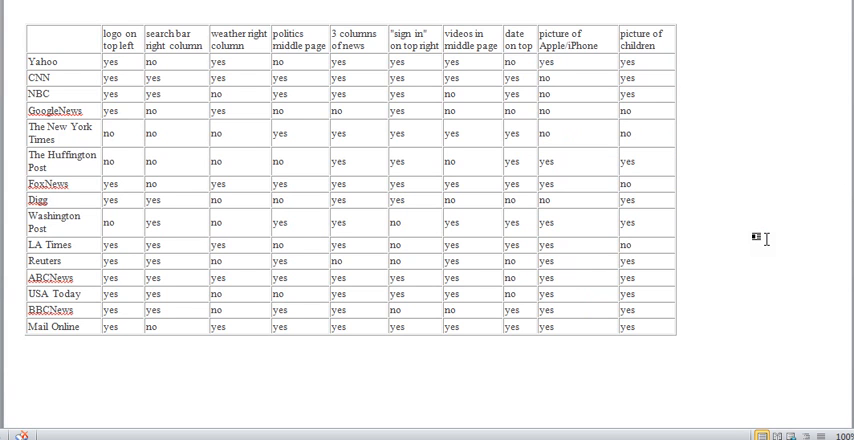
pyautogui.scroll(-3)
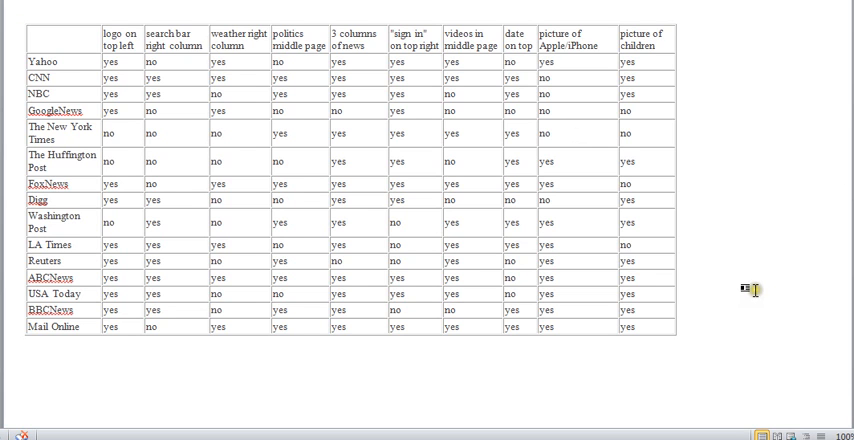
pyautogui.scroll(-3)
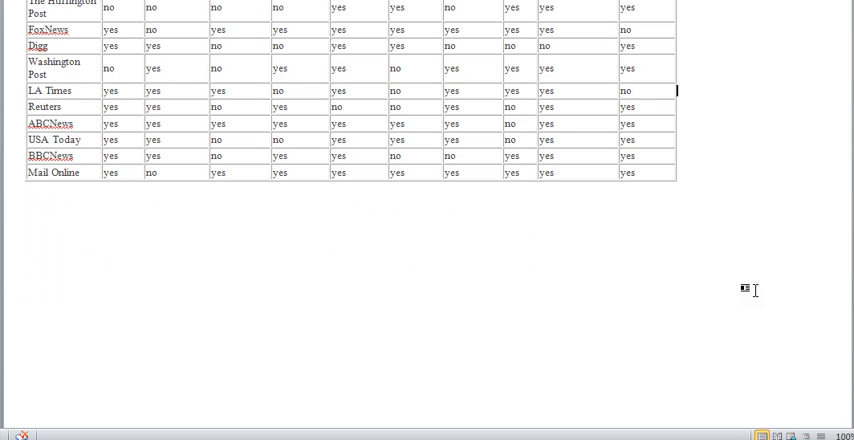
pyautogui.scroll(3)
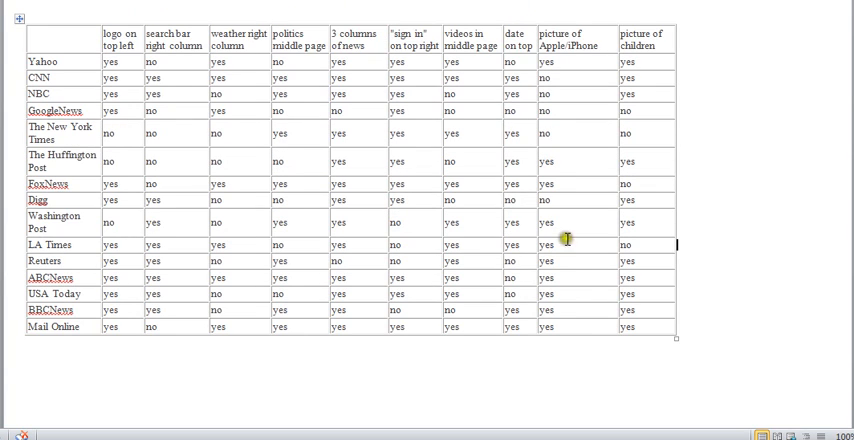
pyautogui.scroll(-3)
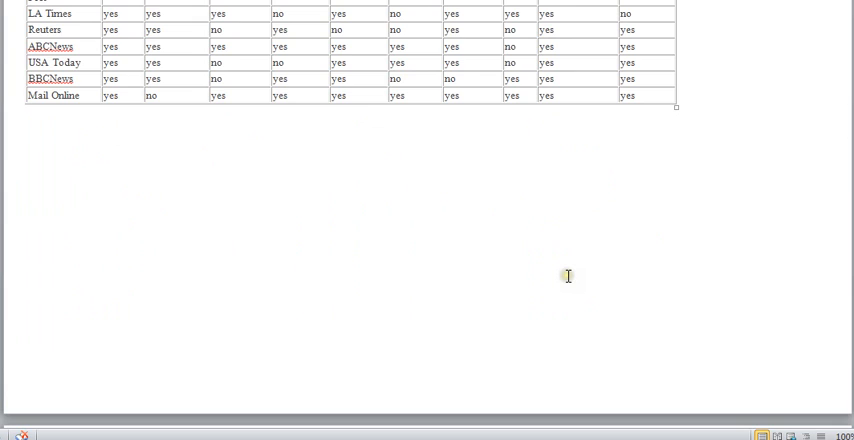
pyautogui.scroll(3)
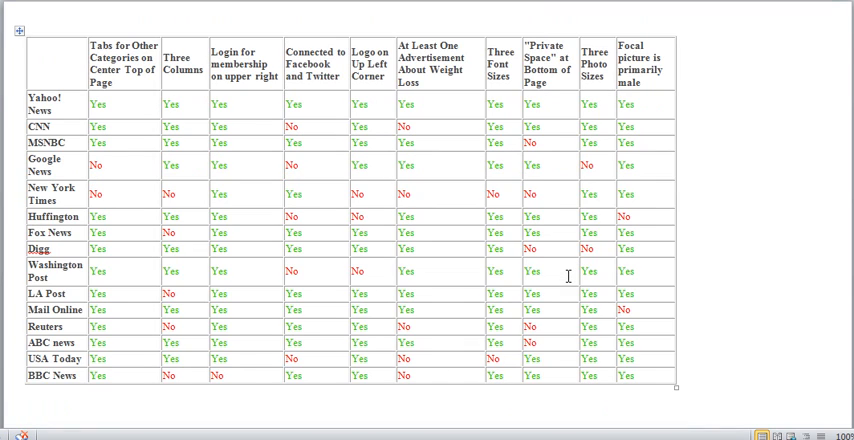
pyautogui.moveTo(792, 212)
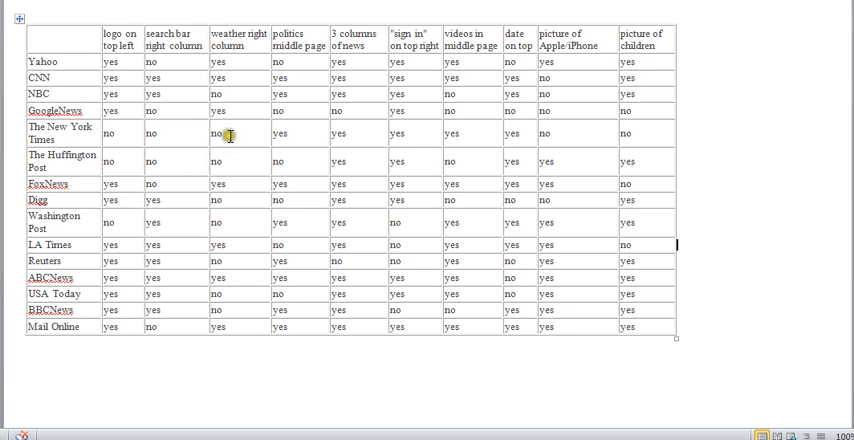
pyautogui.moveTo(210, 90)
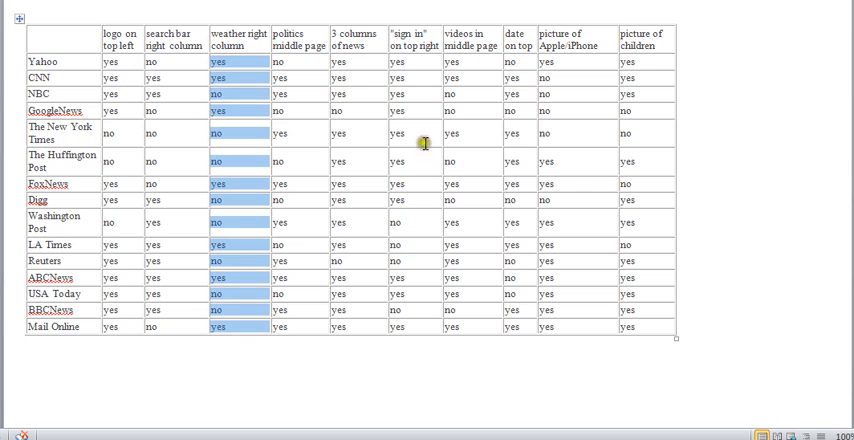
pyautogui.scroll(-3)
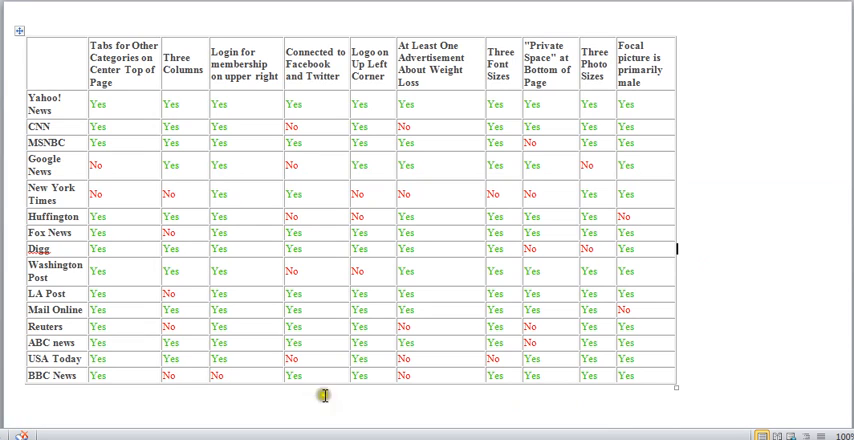
pyautogui.moveTo(118, 192)
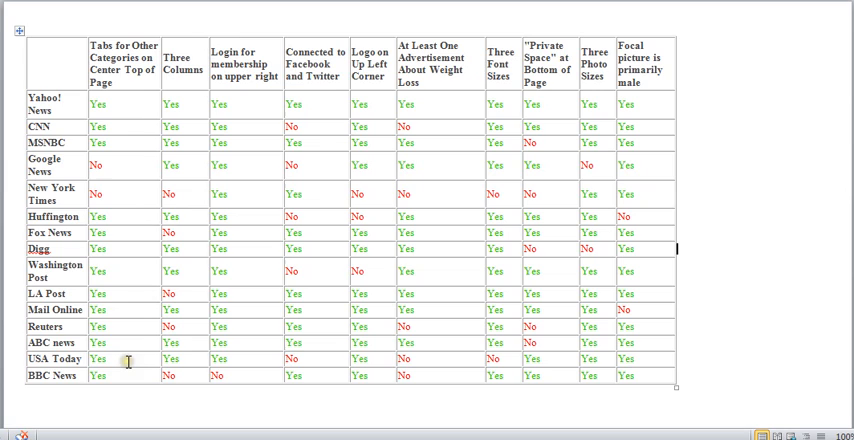
pyautogui.moveTo(654, 168)
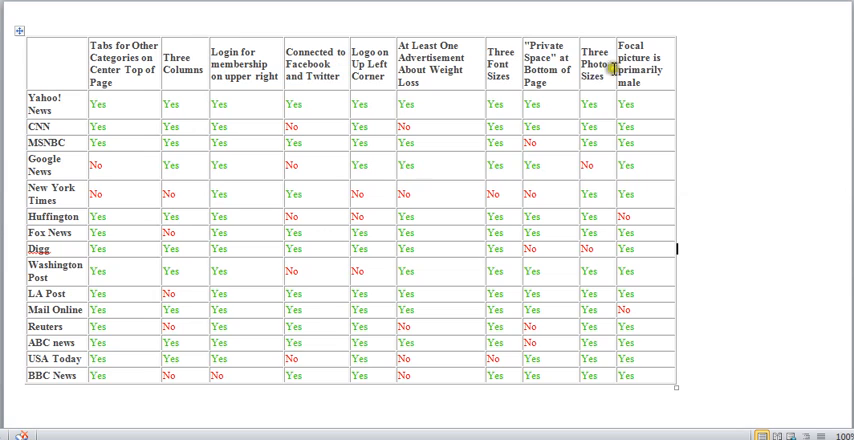
pyautogui.moveTo(28, 168)
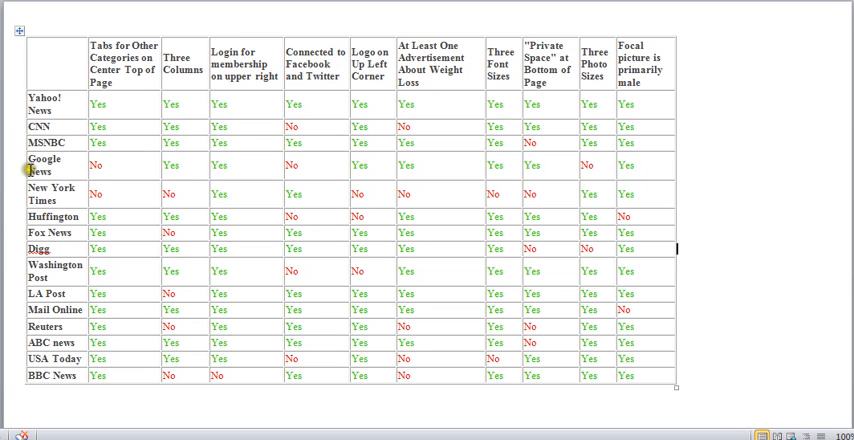
pyautogui.moveTo(32, 304)
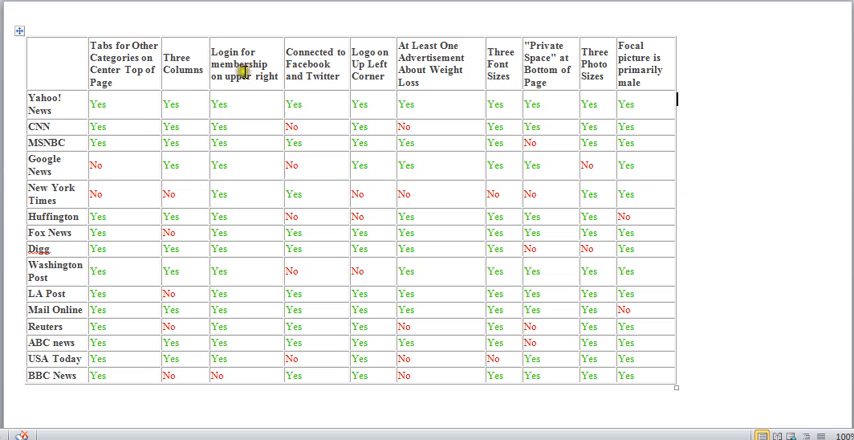
pyautogui.moveTo(290, 64)
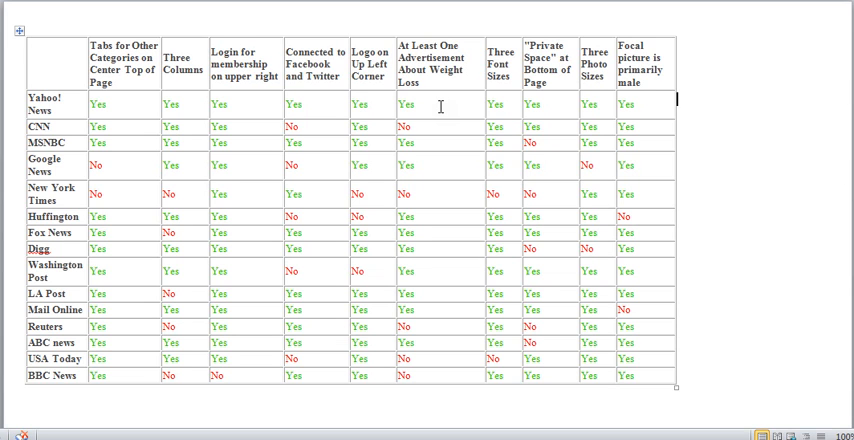
# - Scroll down to the green/red colour-coded Yes/No table of news-site features
pyautogui.scroll(-3)
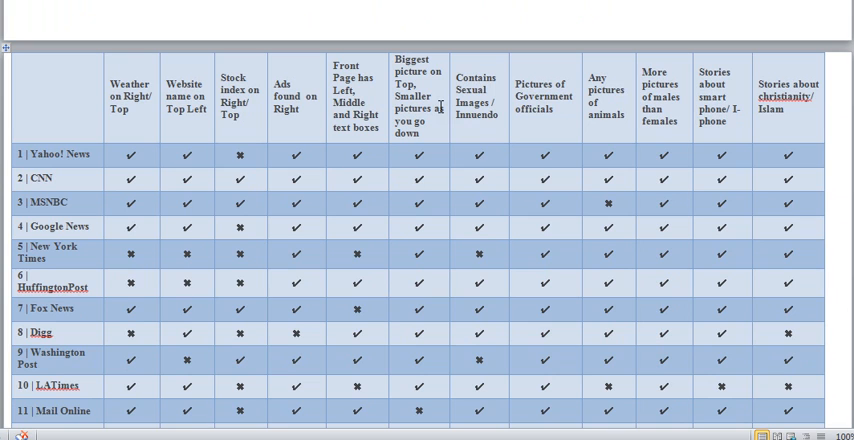
# - Scroll through the blue checkmark table down to its TOTAL TALLY (Y/N) row
pyautogui.scroll(-3)
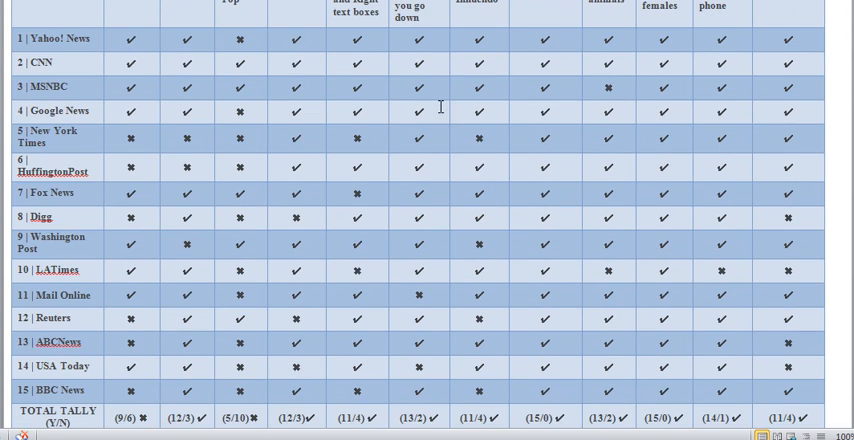
pyautogui.scroll(-3)
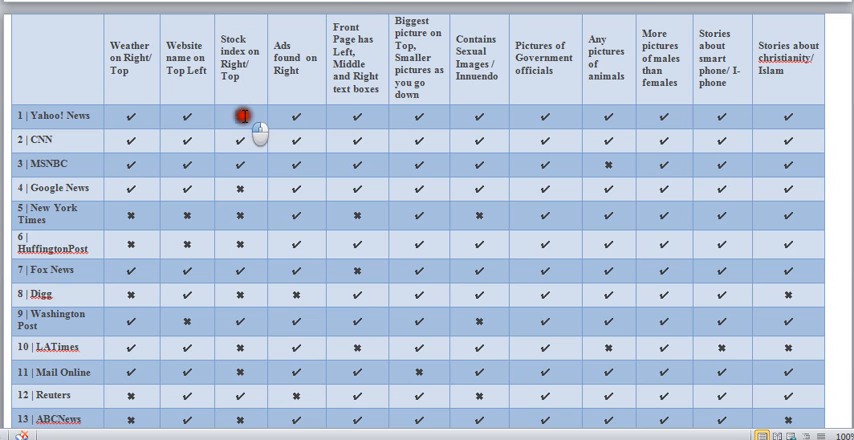
pyautogui.scroll(-3)
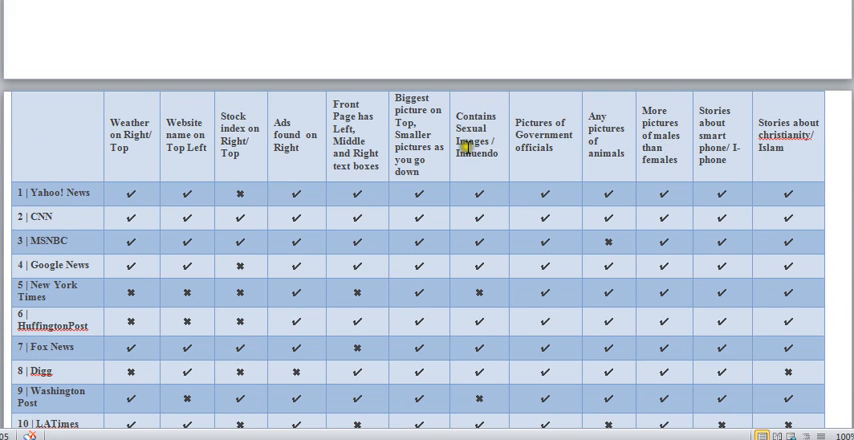
pyautogui.moveTo(252, 160)
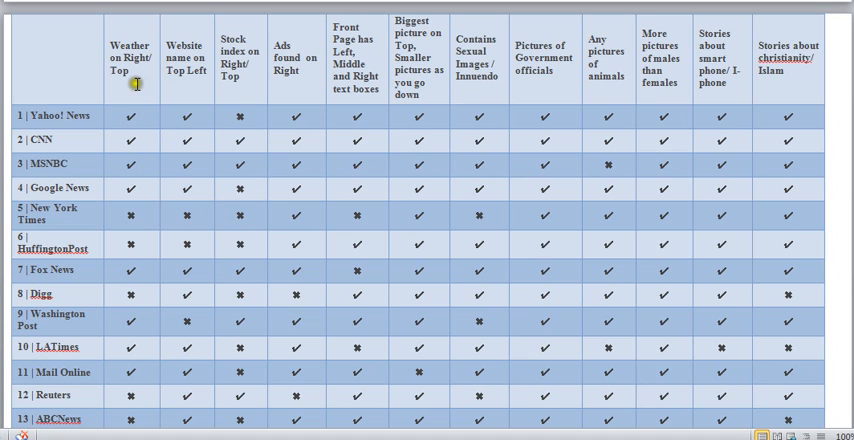
pyautogui.moveTo(60, 108)
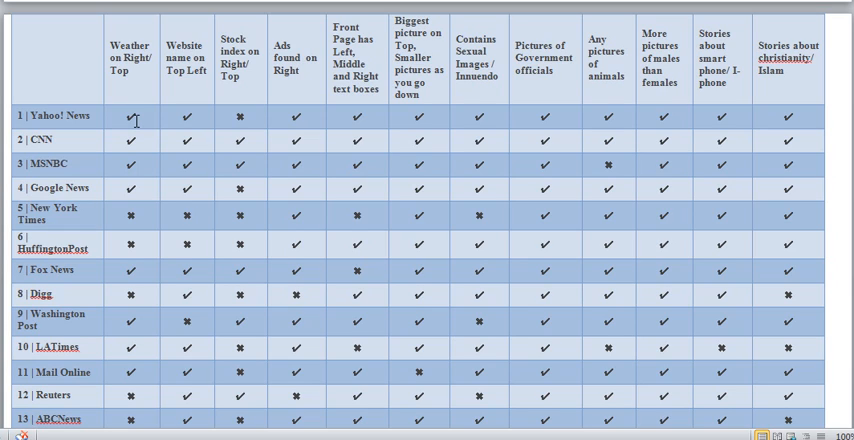
pyautogui.click(192, 214)
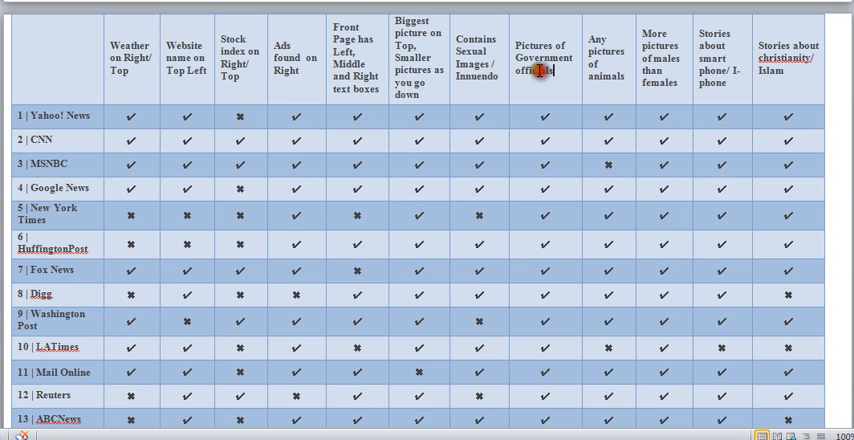
pyautogui.doubleClick(544, 56)
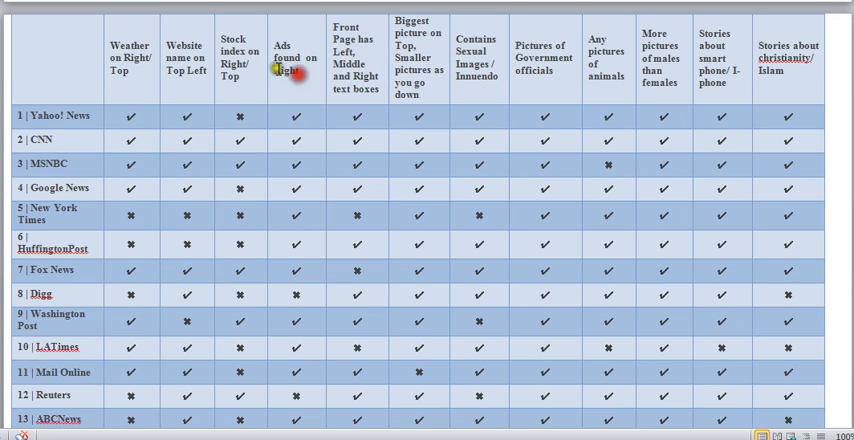
pyautogui.moveTo(292, 70)
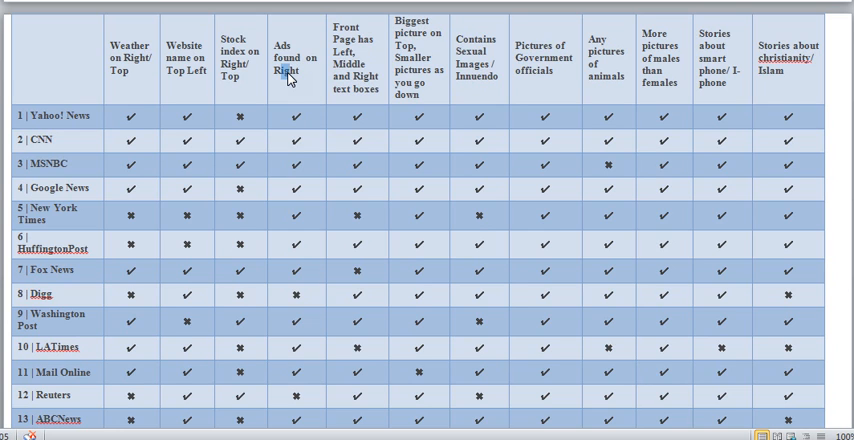
pyautogui.scroll(-3)
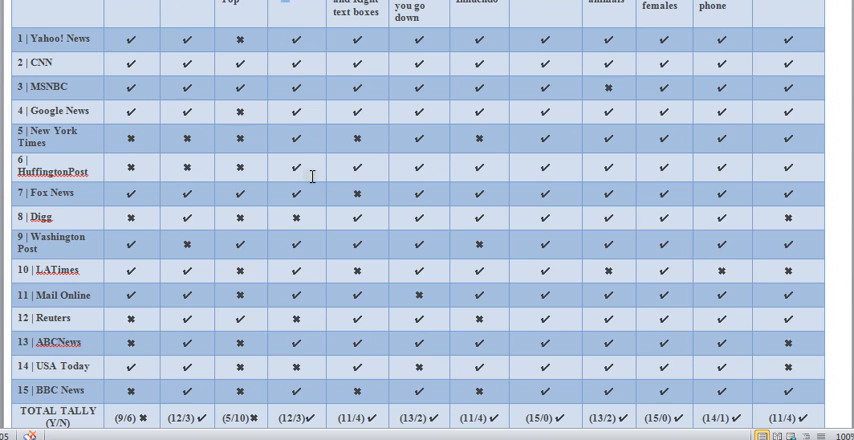
pyautogui.scroll(-3)
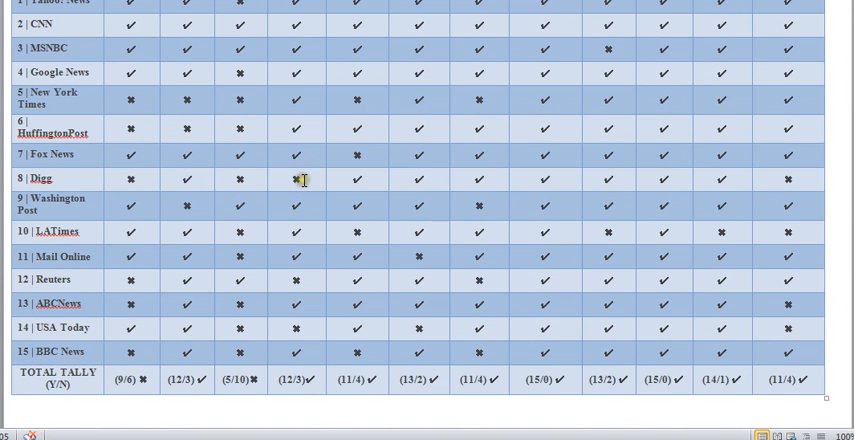